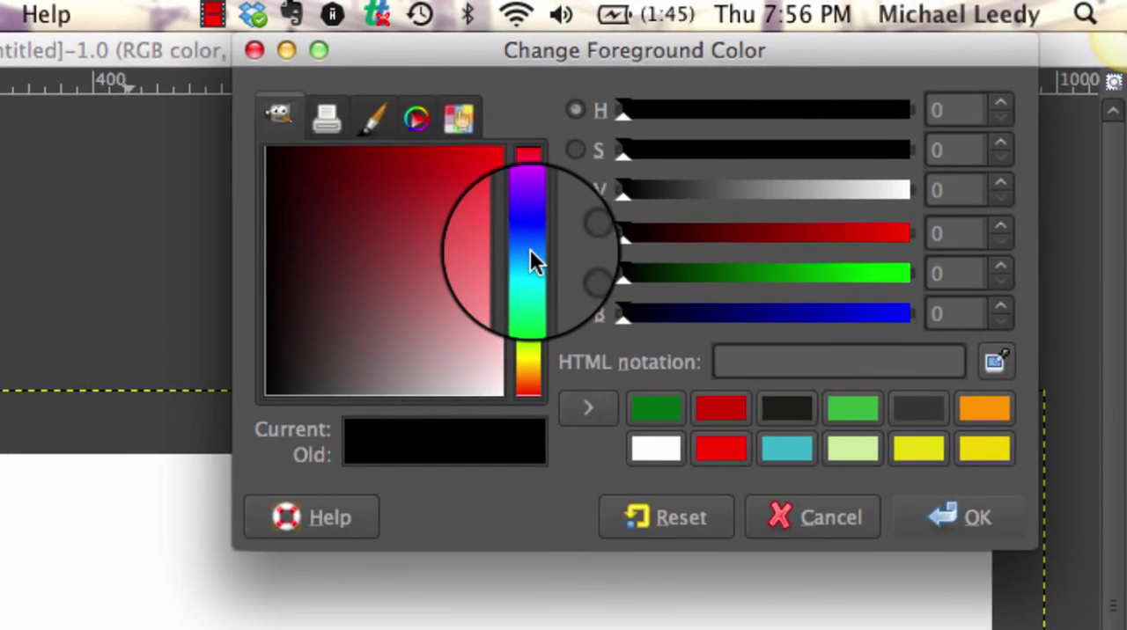
# Pick a bright blue hue for the foreground colour.
pyautogui.click(485, 185)
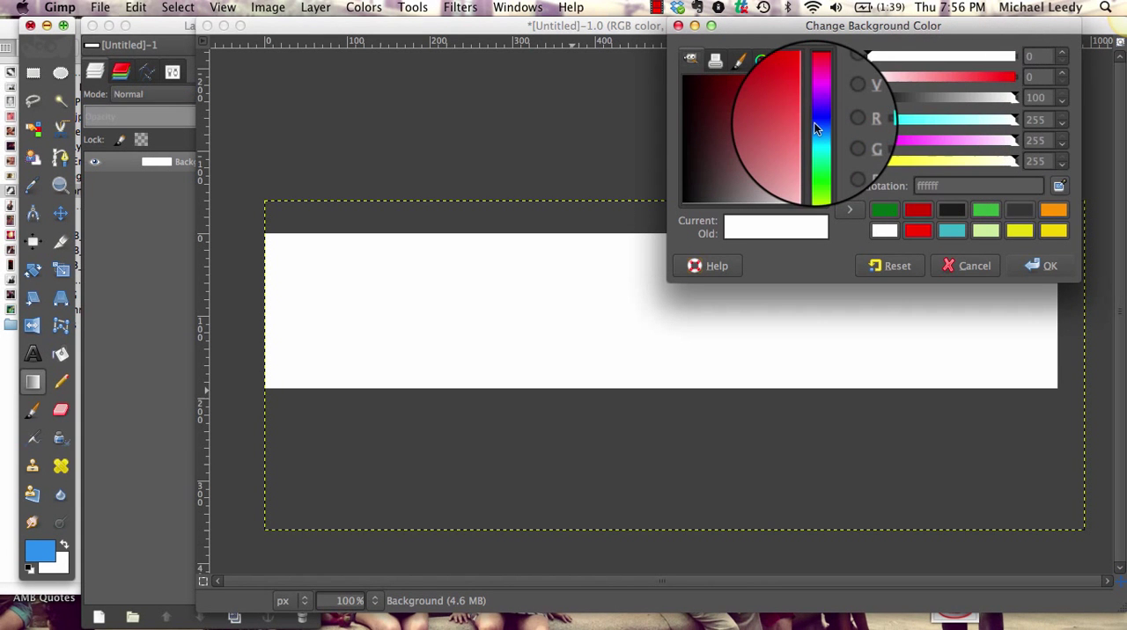
# Shift the background hue to a bright orange and confirm the colour dialog.
pyautogui.click(819, 185)
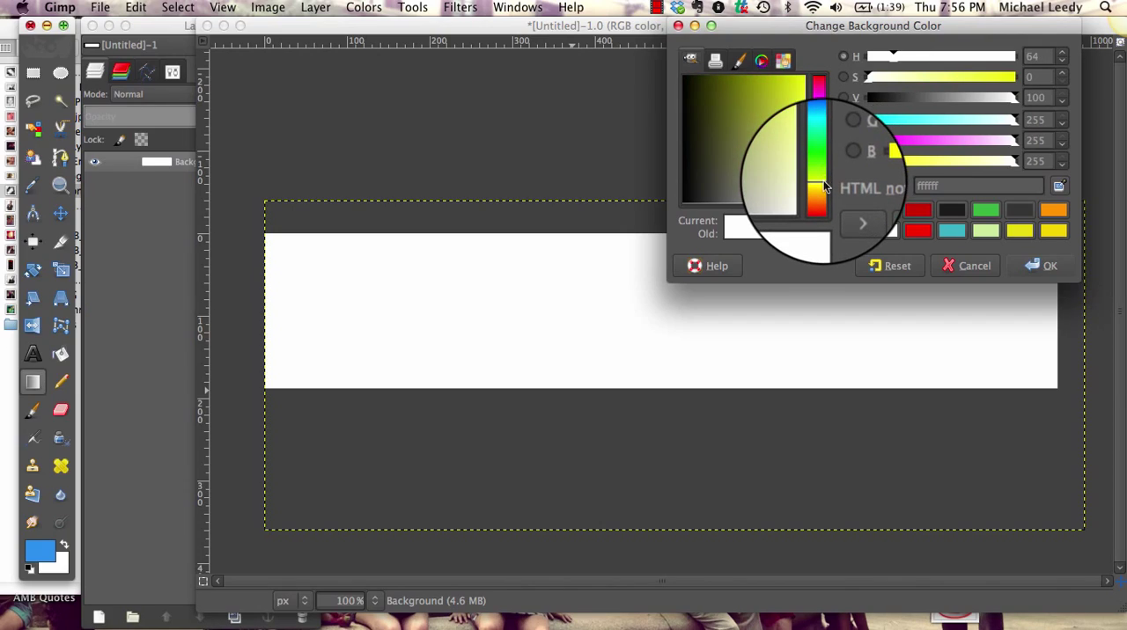
pyautogui.moveTo(818, 185); pyautogui.dragTo(819, 204)
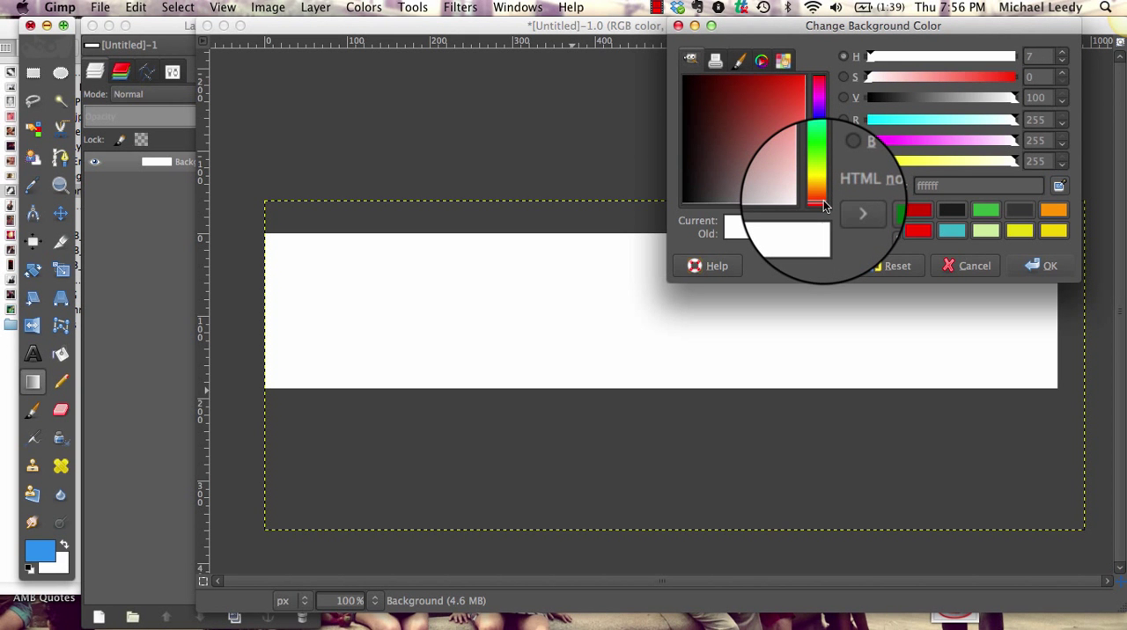
pyautogui.click(775, 115)
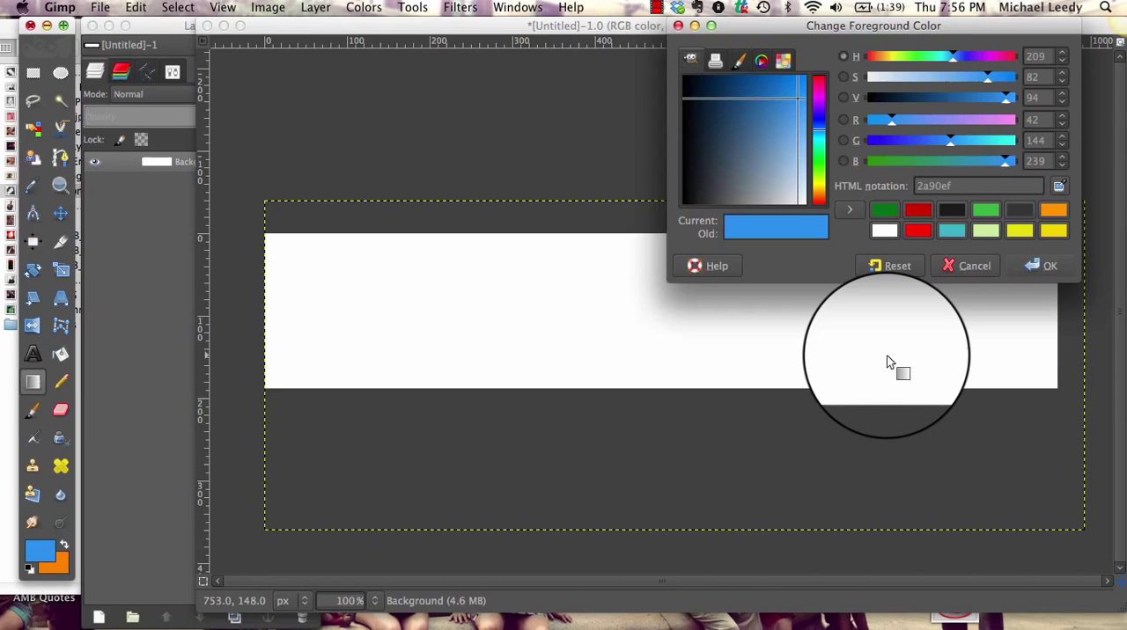
pyautogui.click(1049, 265)
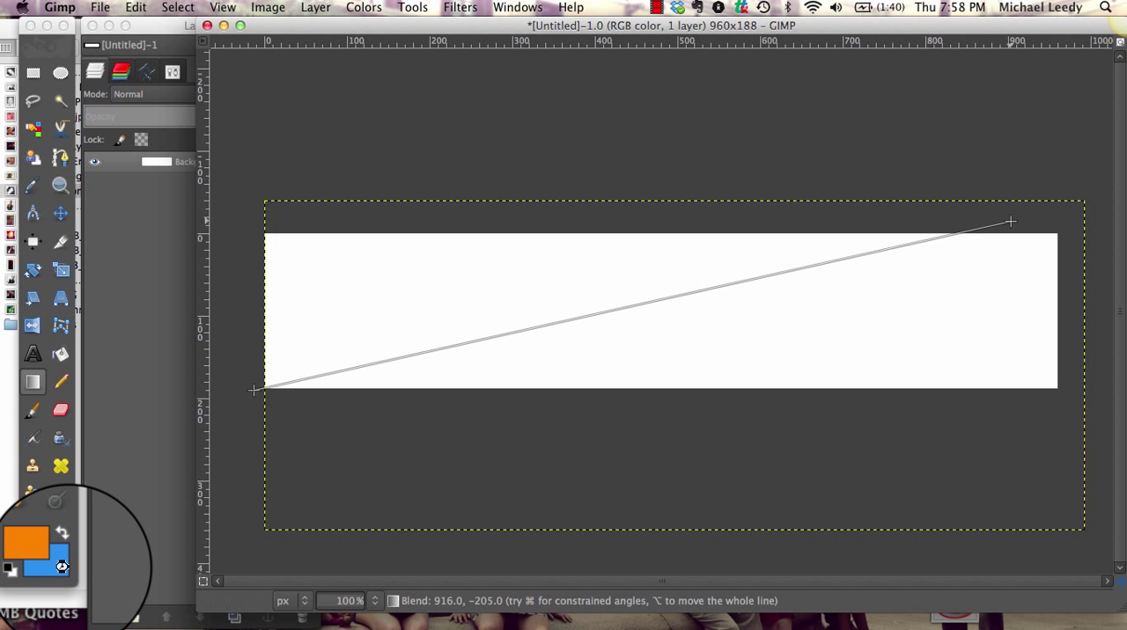
# Drag a Blend gradient across the banner, orange on the left to blue on the right.
pyautogui.moveTo(253, 392); pyautogui.dragTo(1011, 221)
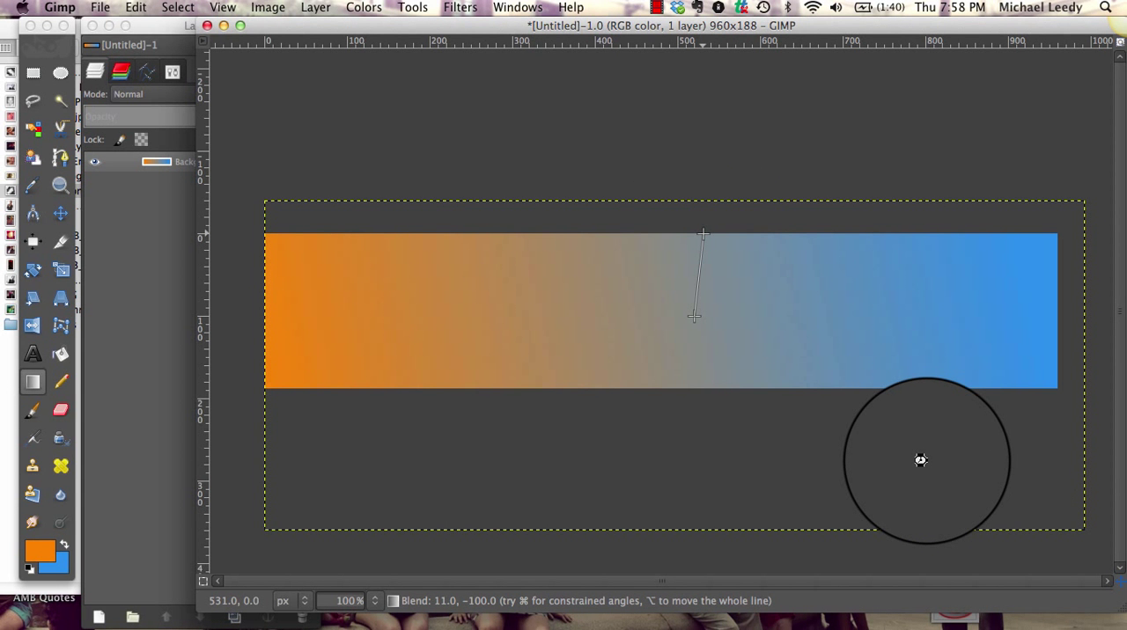
# Redraw the gradient with a short diagonal drag near the lower right.
pyautogui.moveTo(921, 461); pyautogui.dragTo(1012, 392)
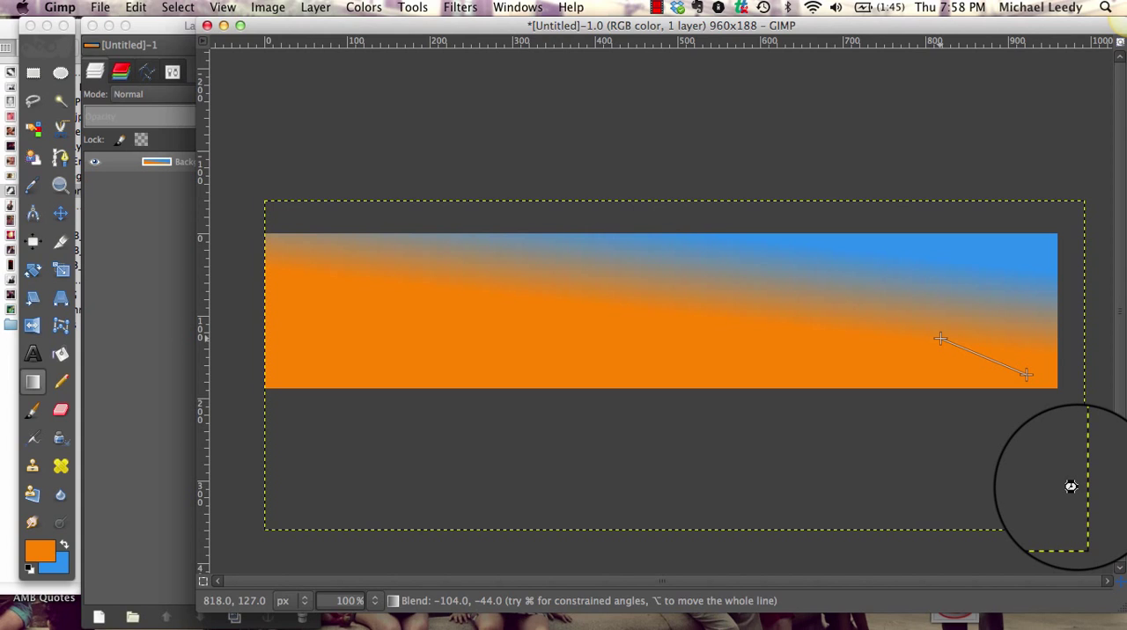
pyautogui.moveTo(108, 537)
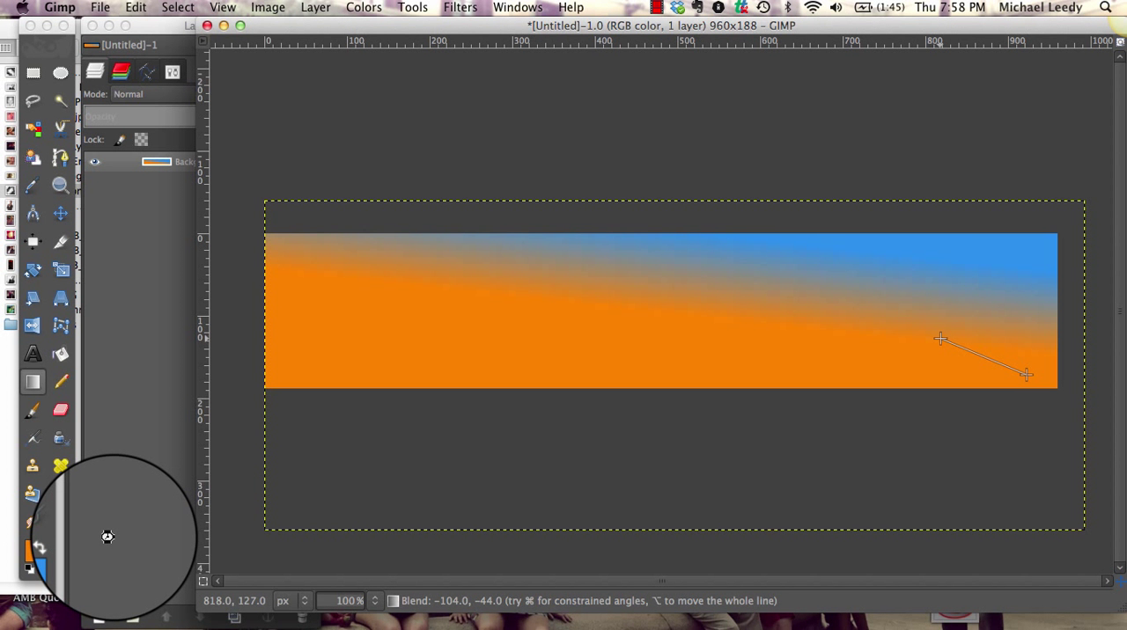